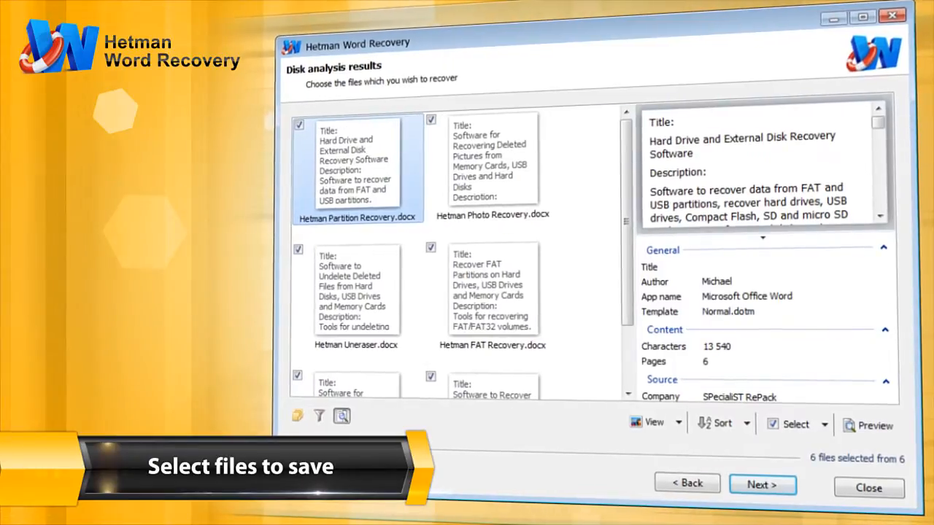
# Step: Show the full preview of Hetman Partition Recovery.docx with its text-formatting notice
pyautogui.click(867, 426)
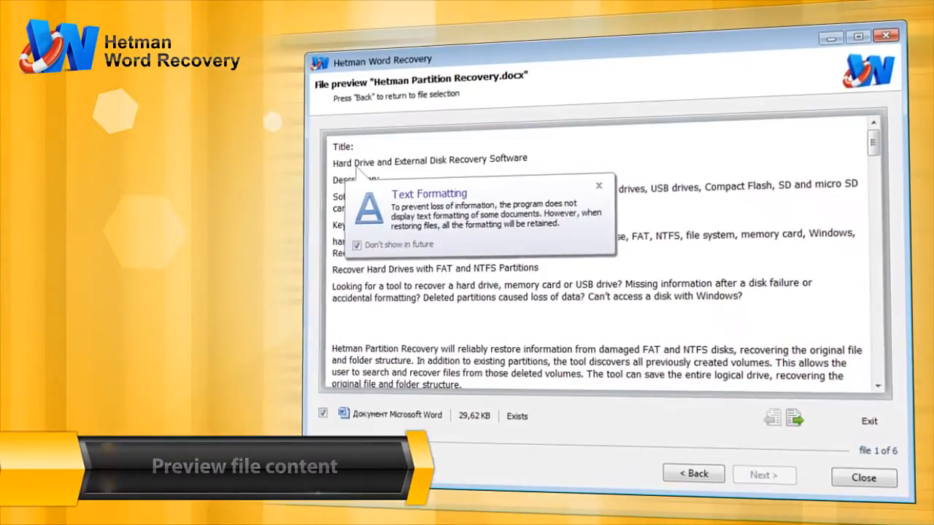